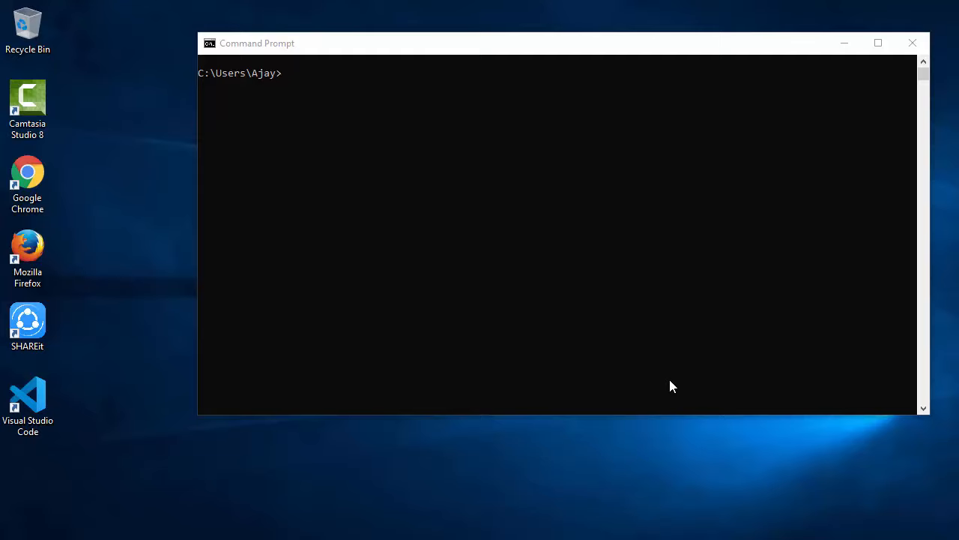
# Run adb and get the 'not recognized as a command' error.
pyautogui.write('adb')
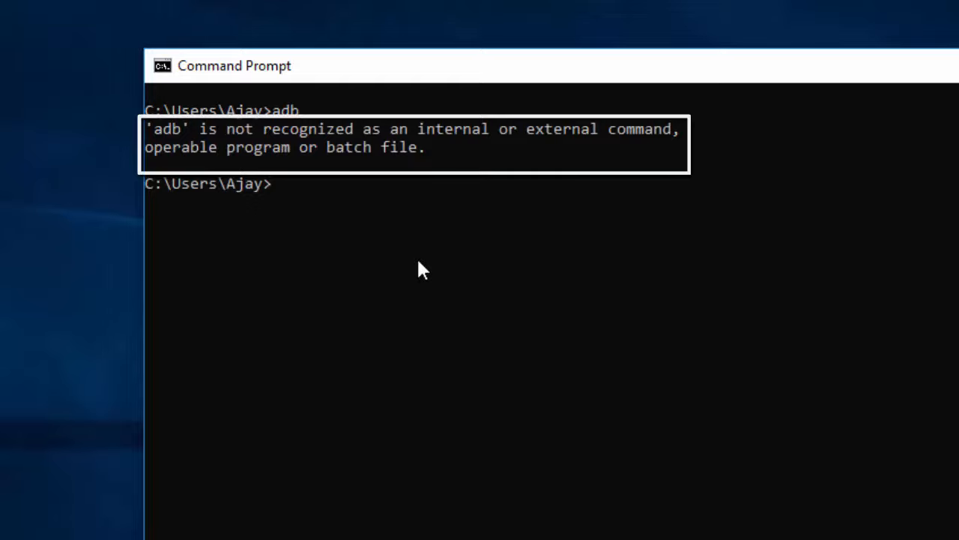
pyautogui.moveTo(441, 261)
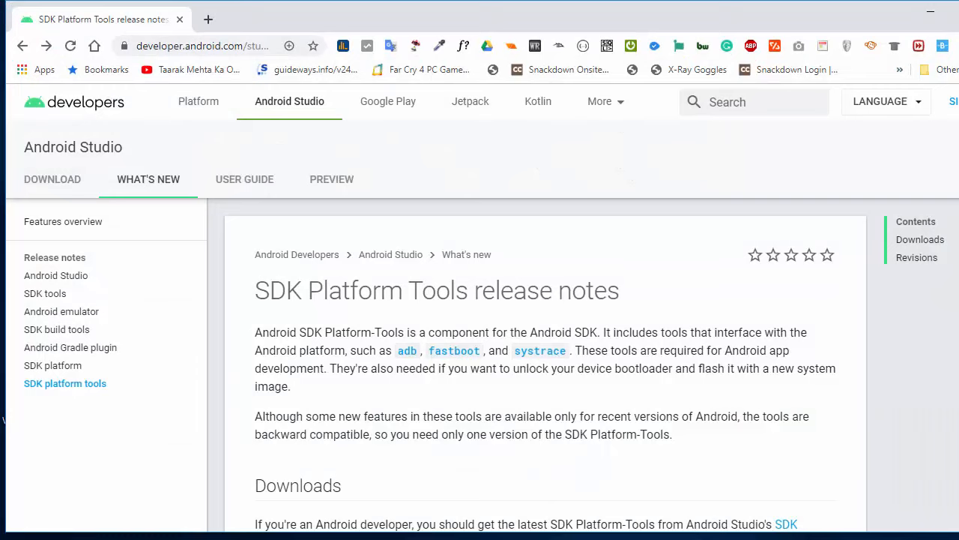
pyautogui.moveTo(699, 330)
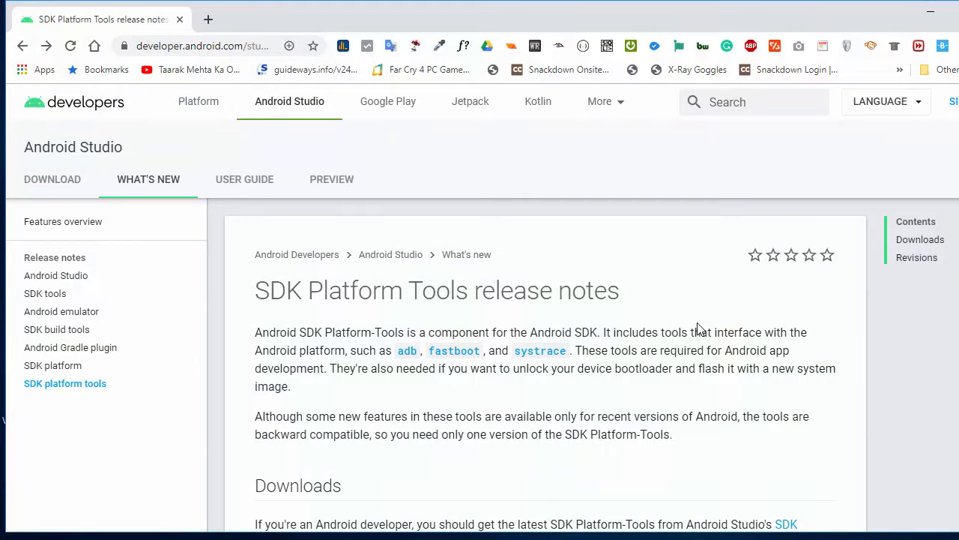
# Download SDK Platform-Tools for Windows after accepting the license terms, and open the zip.
pyautogui.scroll(-3)
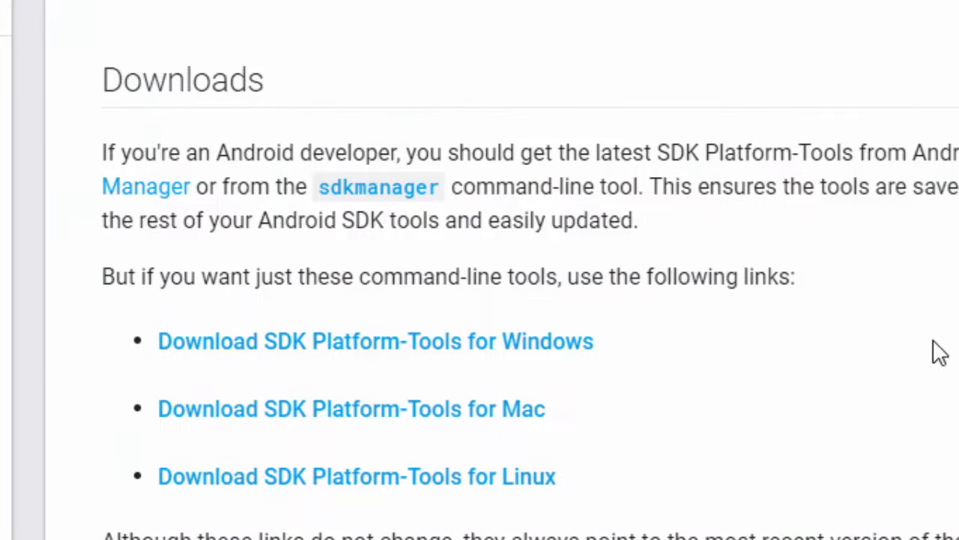
pyautogui.moveTo(480, 360)
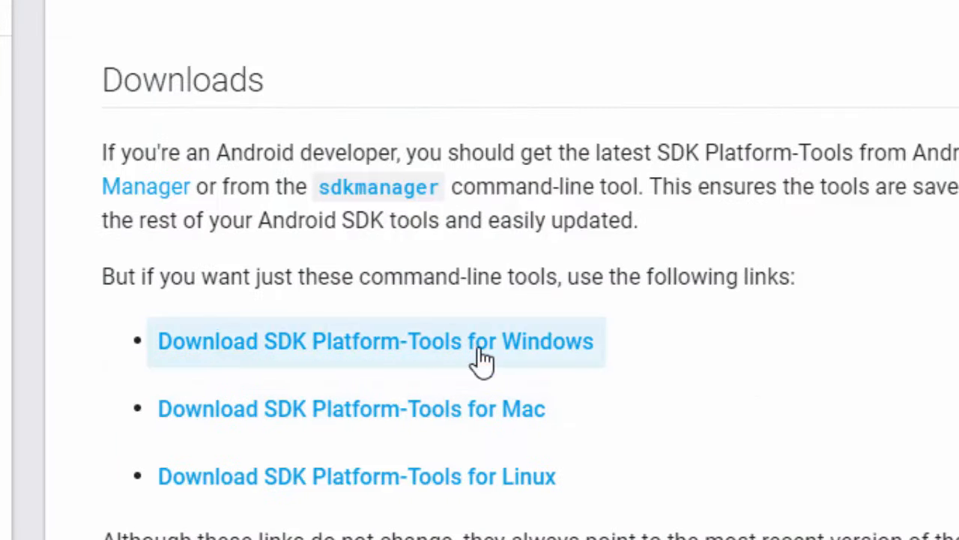
pyautogui.click(375, 342)
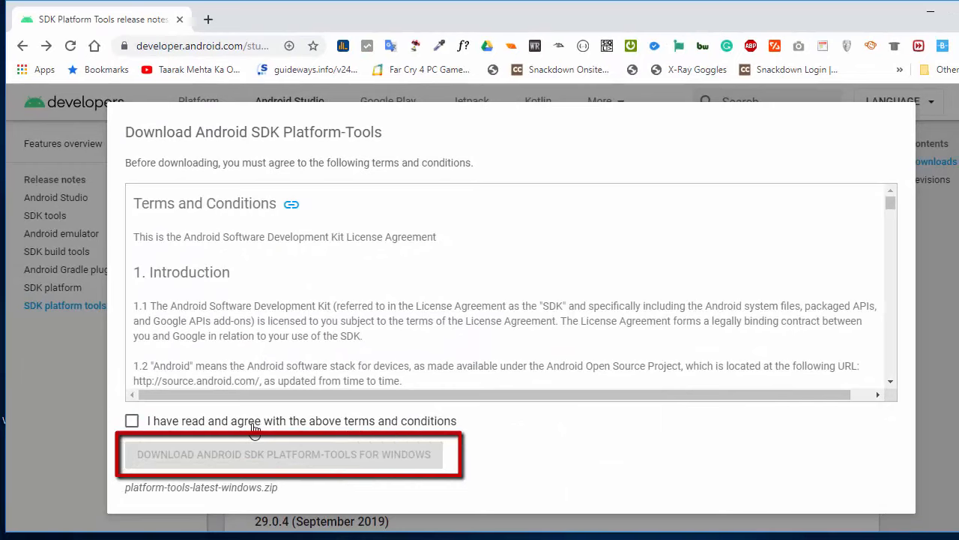
pyautogui.click(132, 420)
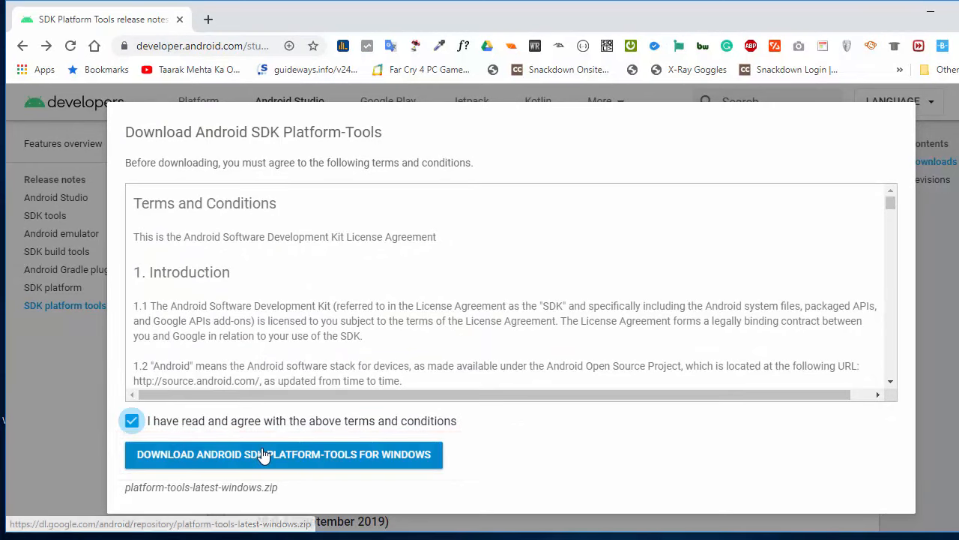
pyautogui.click(283, 454)
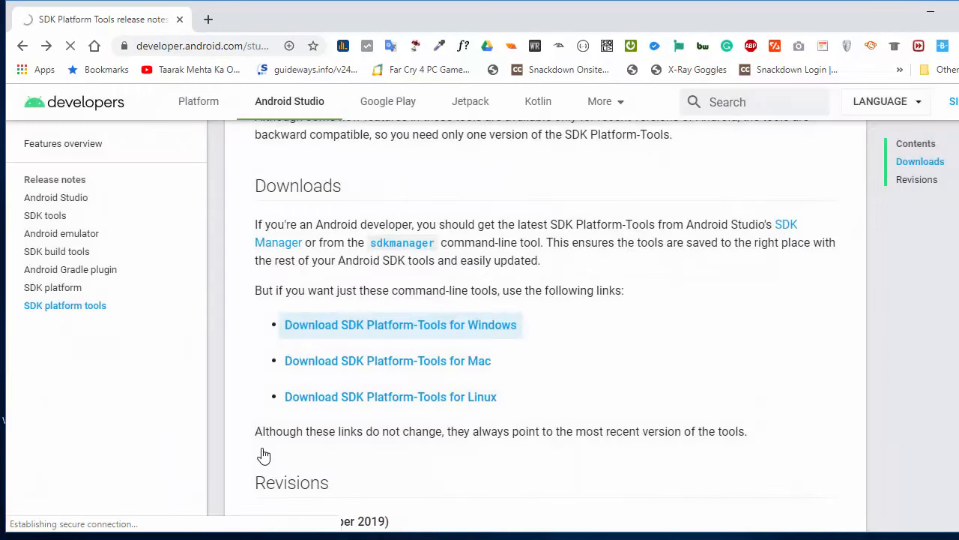
pyautogui.click(400, 324)
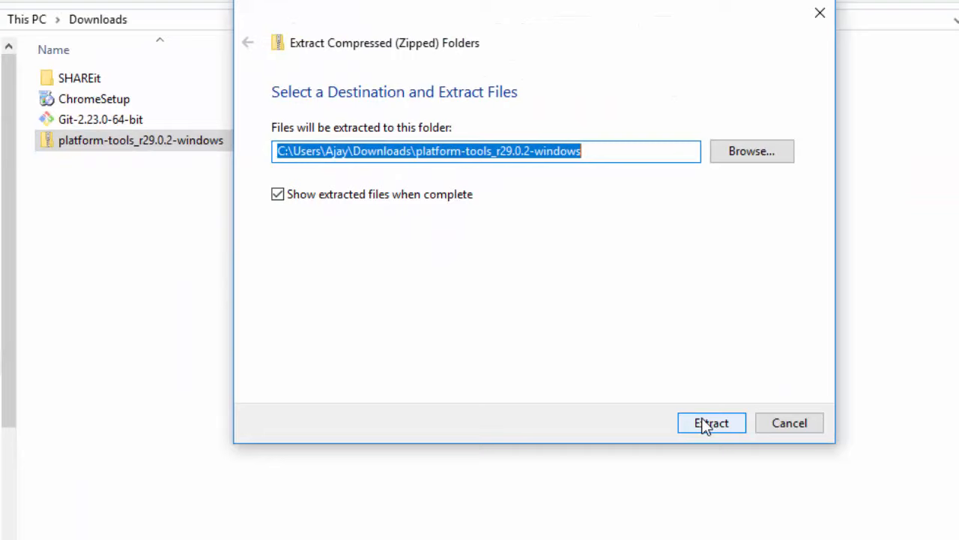
# Extract the zip into Downloads and open the platform-tools folder containing adb and fastboot.
pyautogui.click(711, 423)
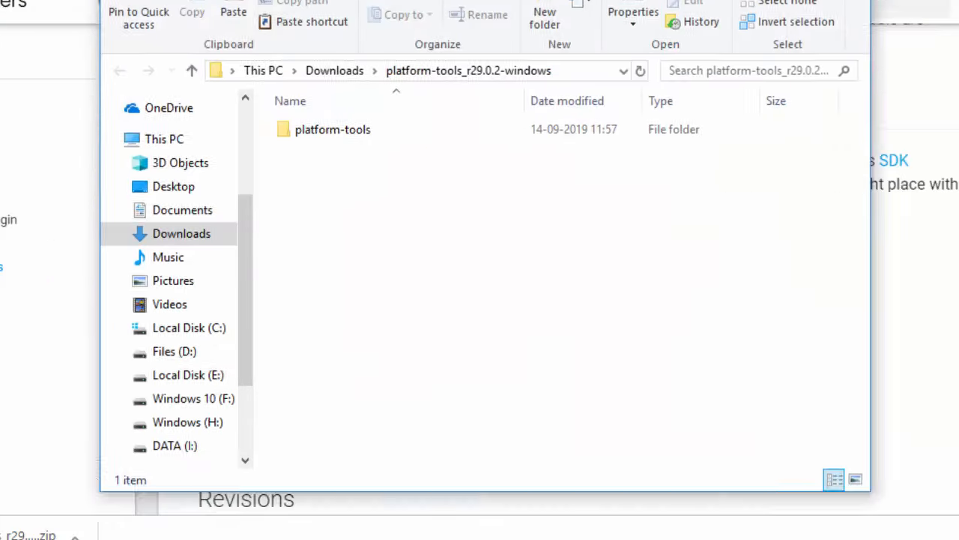
pyautogui.doubleClick(333, 129)
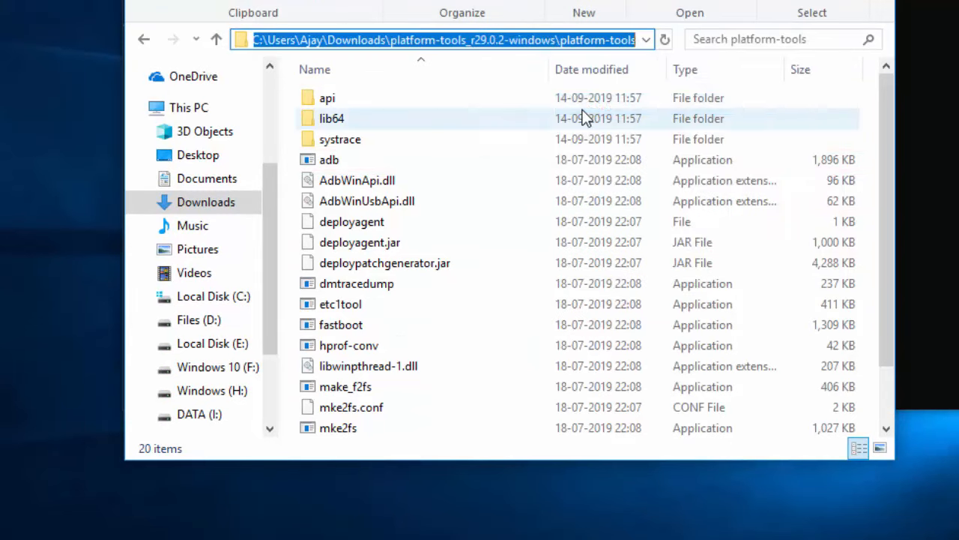
pyautogui.moveTo(357, 180)
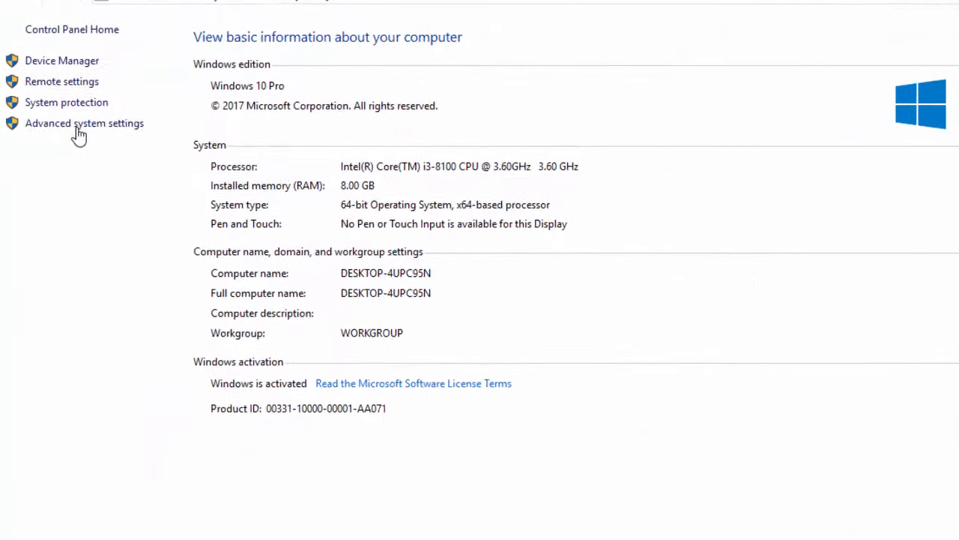
# Reach the Environment Variables window from Advanced system settings.
pyautogui.click(83, 123)
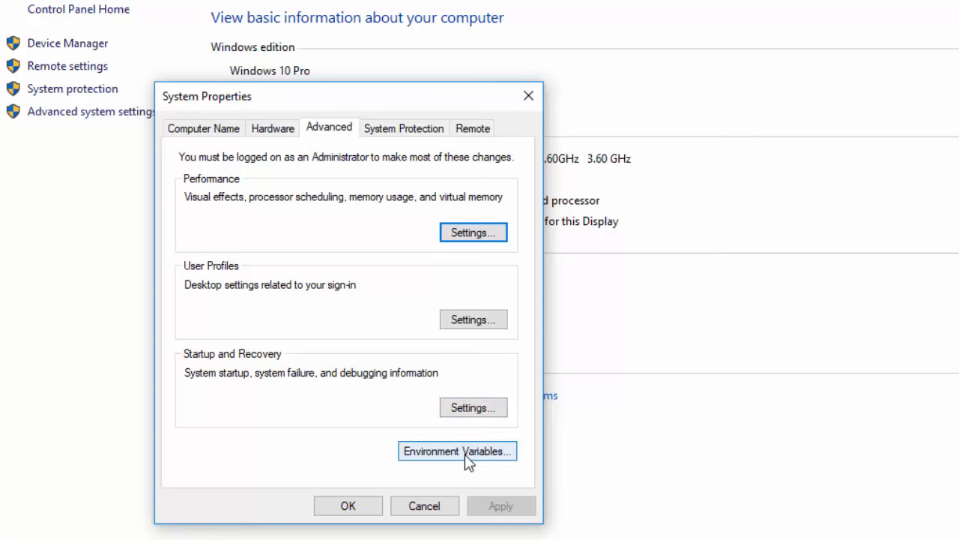
pyautogui.click(457, 450)
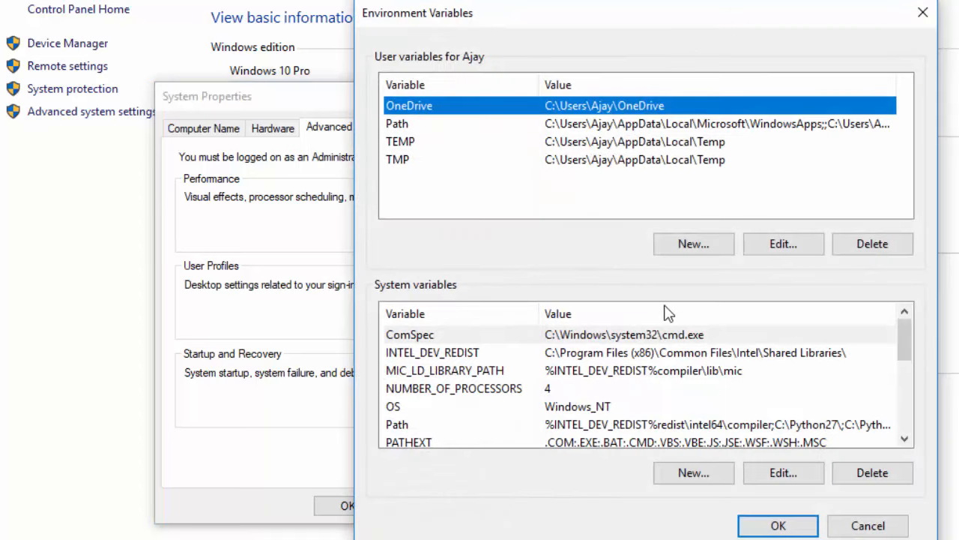
pyautogui.moveTo(420, 337)
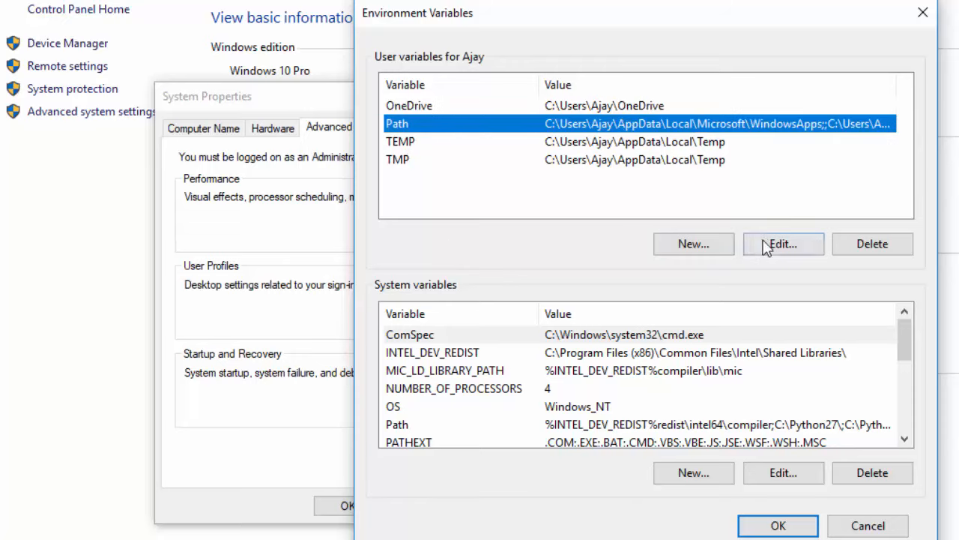
# Add the platform-tools folder path as a new entry in the user Path variable.
pyautogui.click(783, 242)
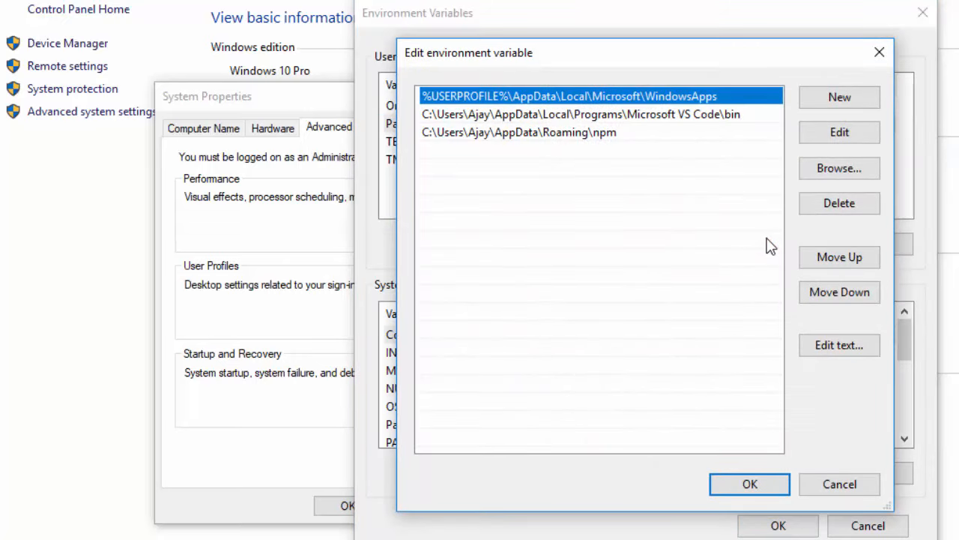
pyautogui.click(840, 96)
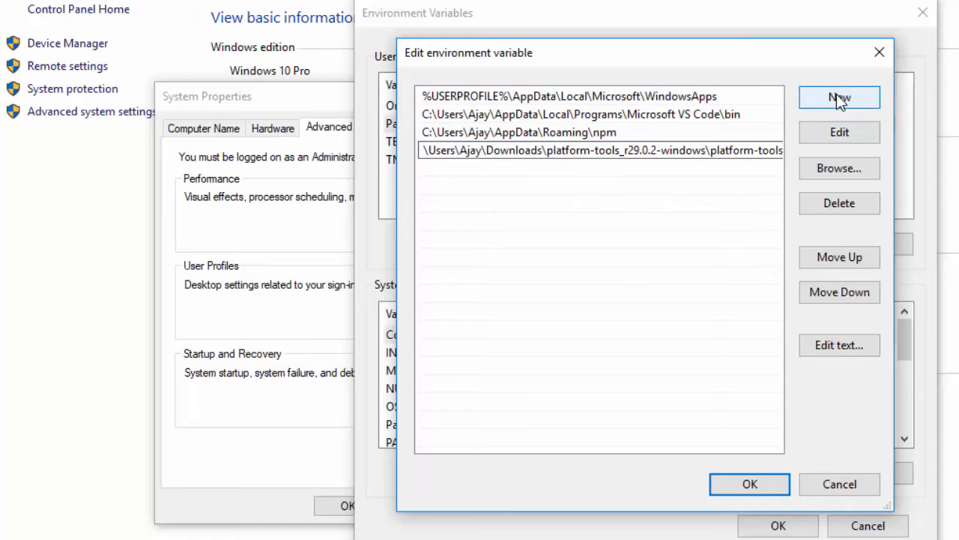
pyautogui.click(750, 482)
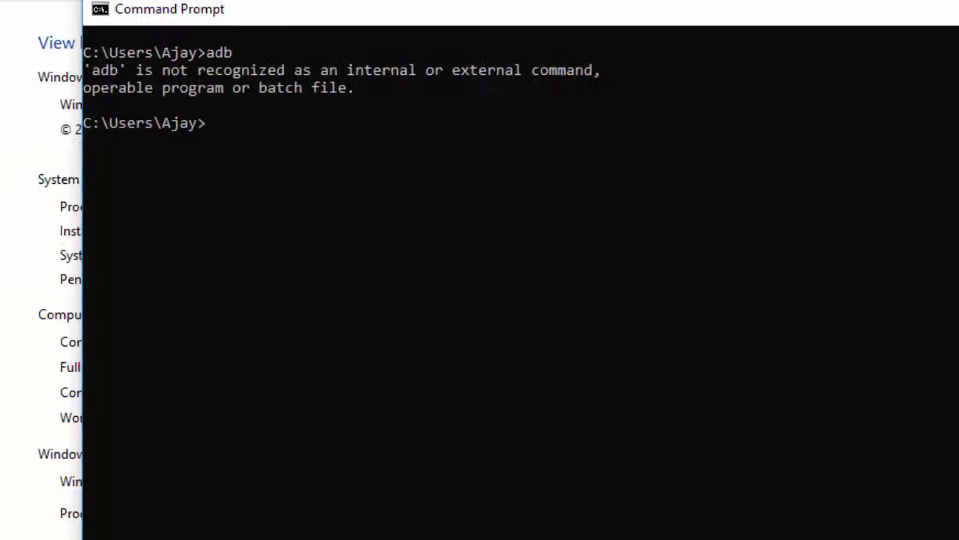
# Exit, reopen Command Prompt, and run adb to see its help text.
pyautogui.write('exit')
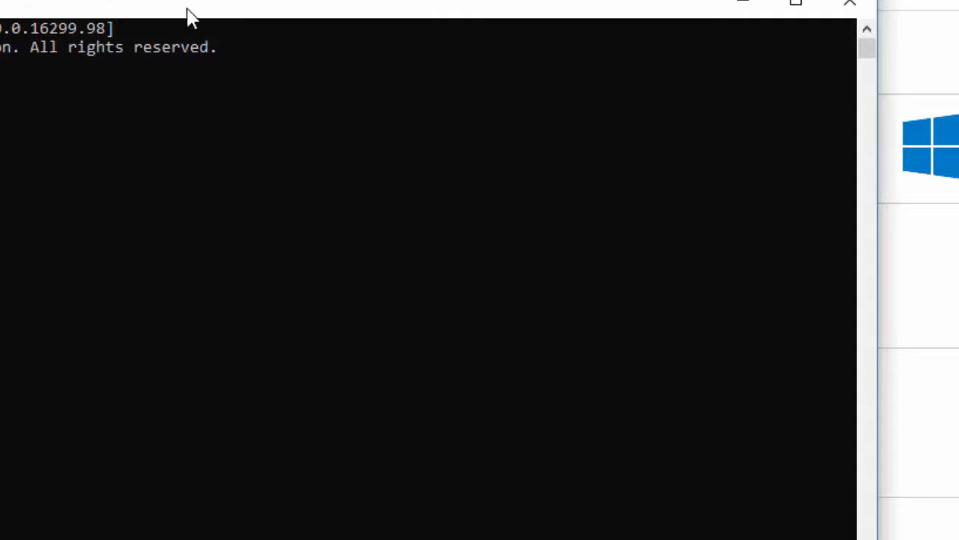
pyautogui.write('adb')
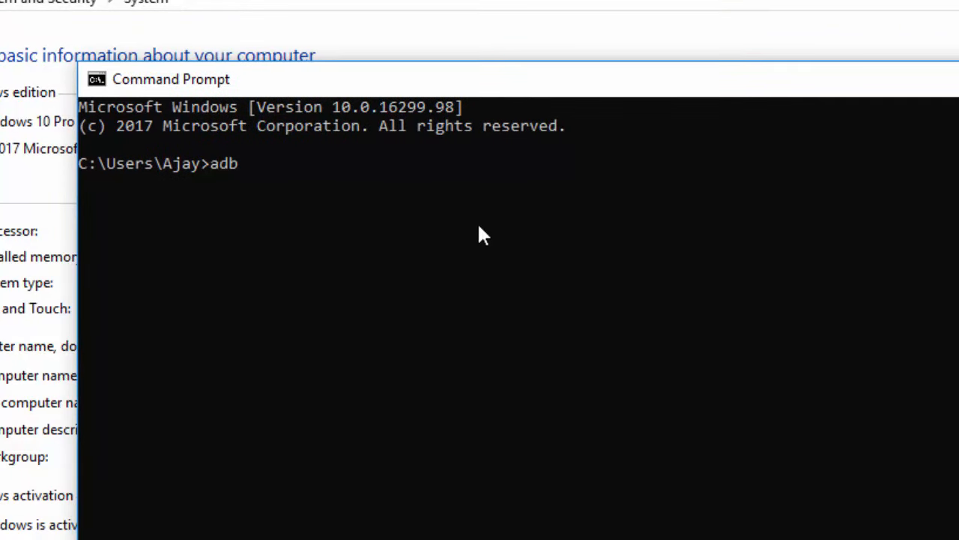
pyautogui.press('Enter')
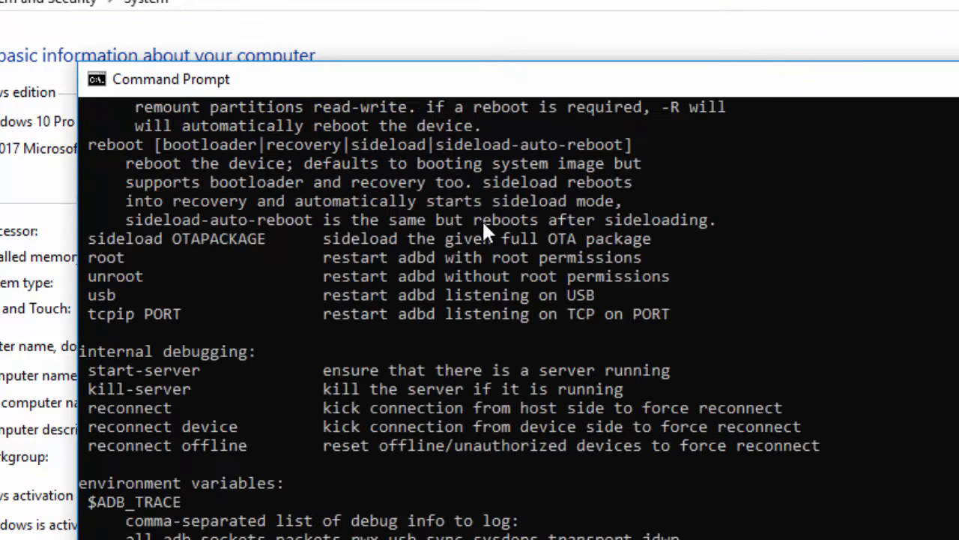
pyautogui.moveTo(486, 230)
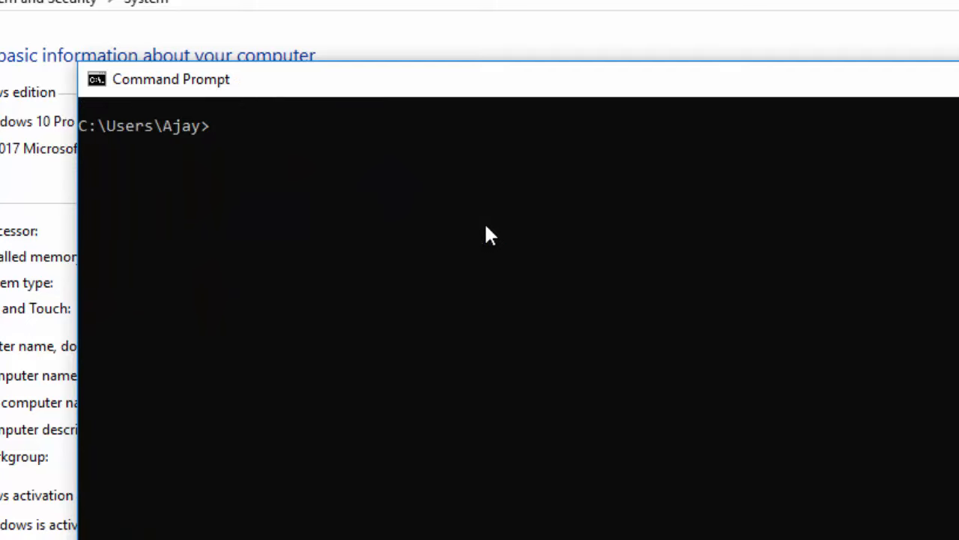
# Run adb devices to list connected devices.
pyautogui.write('adb')
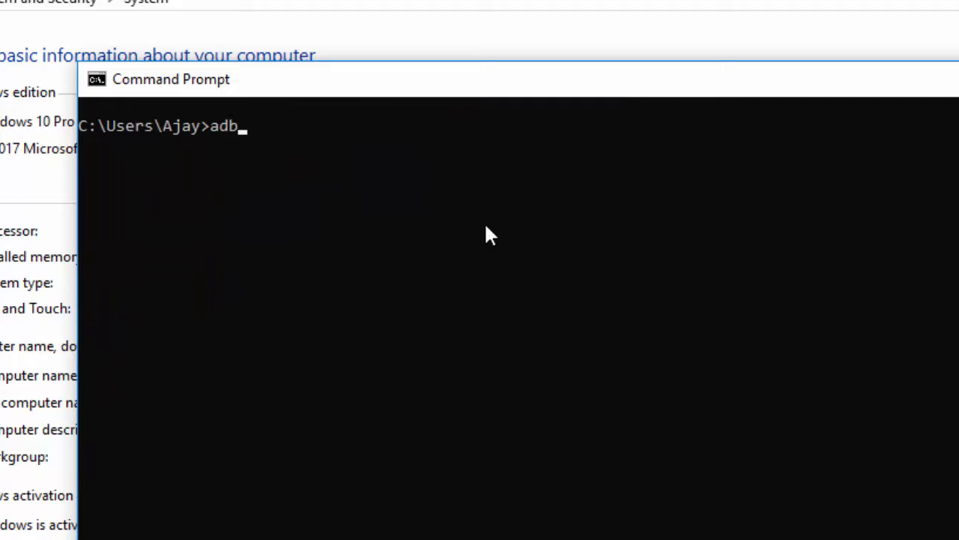
pyautogui.write('devices')
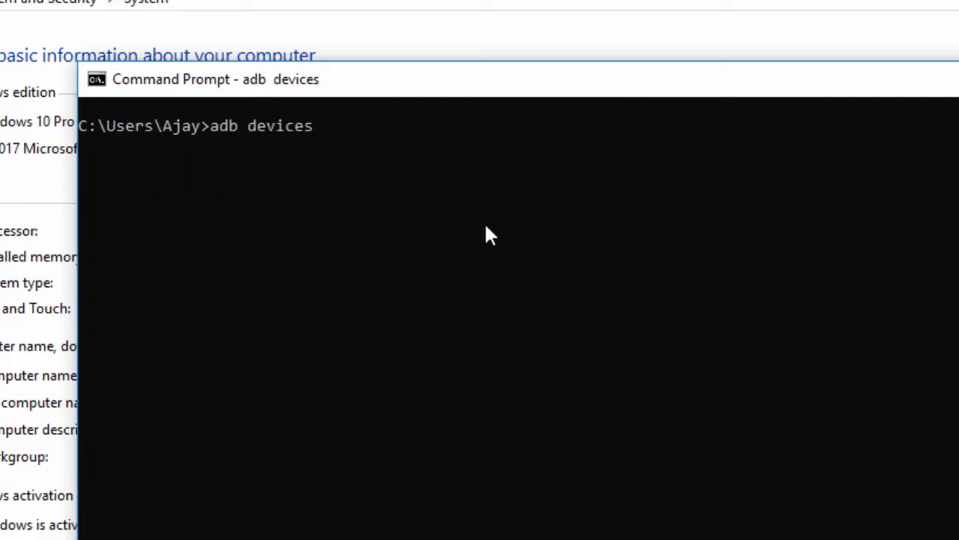